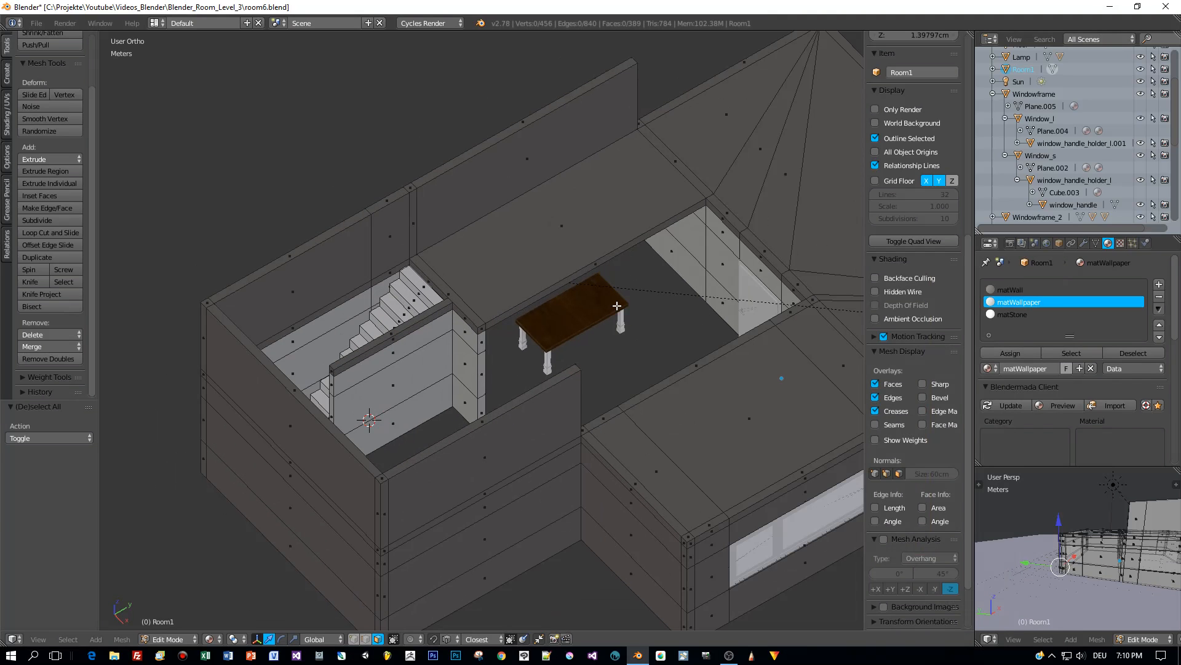
{"action": "mouse_move", "coordinate": [1016, 324]}
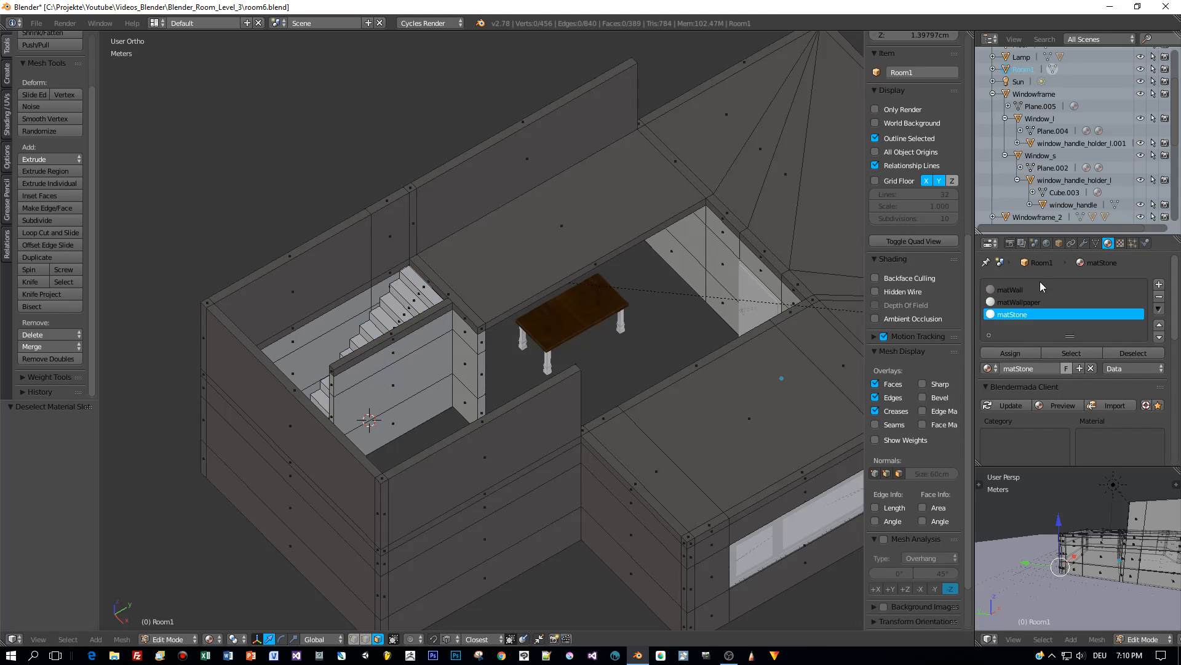
Select and hide the matWall and matWallpaper faces, leaving stairs, windows and table
{"action": "left_click", "coordinate": [1039, 289]}
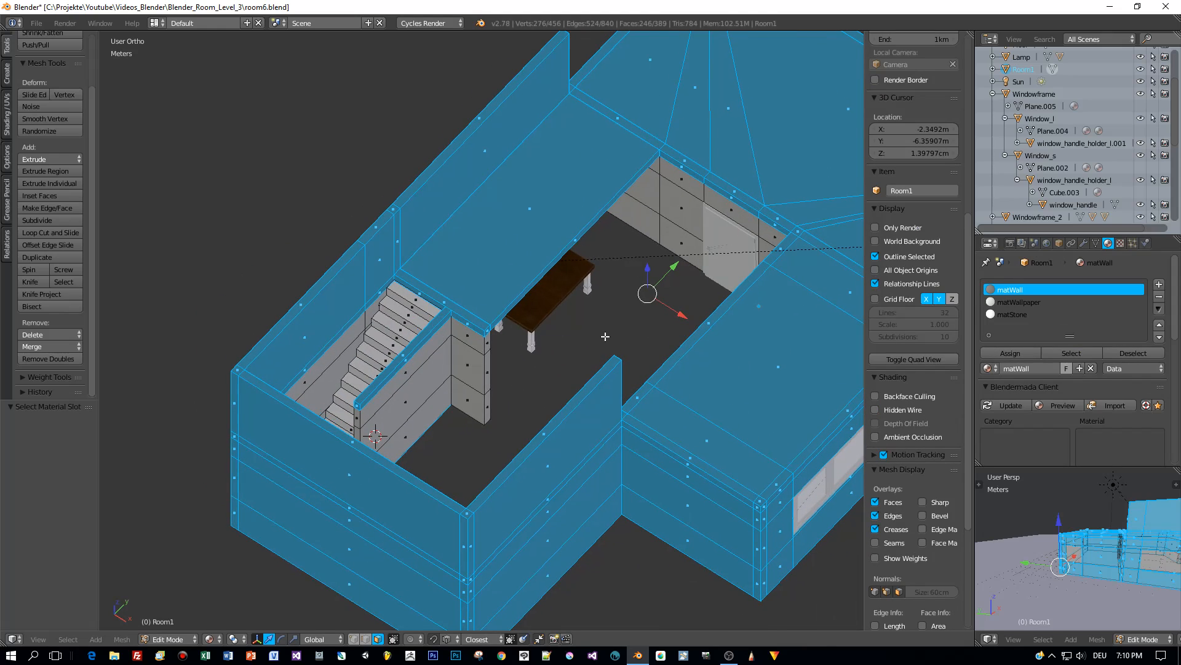
{"action": "mouse_move", "coordinate": [694, 340]}
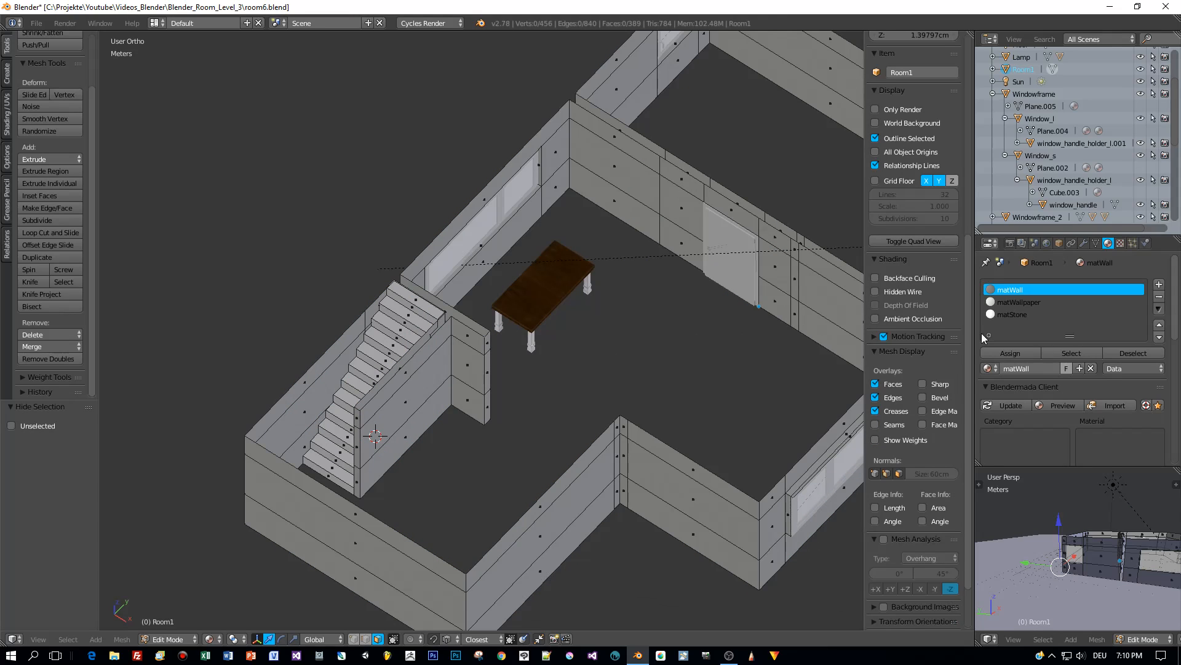
{"action": "left_click", "coordinate": [1063, 302]}
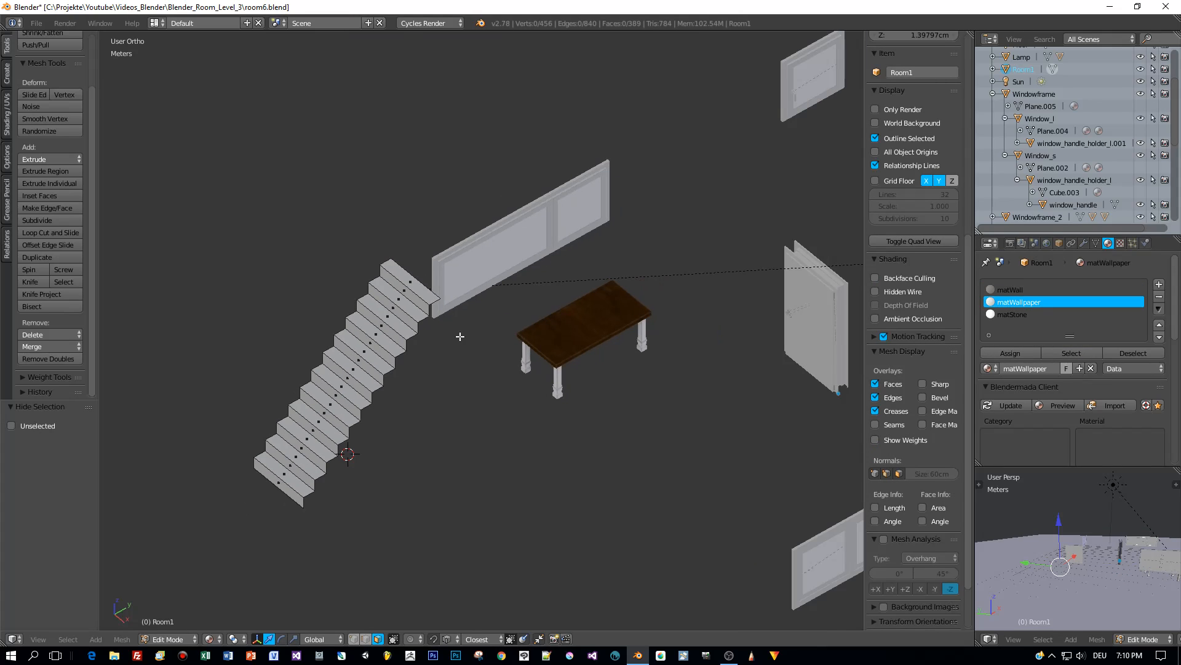
{"action": "scroll", "scroll_direction": "down", "scroll_amount": 3}
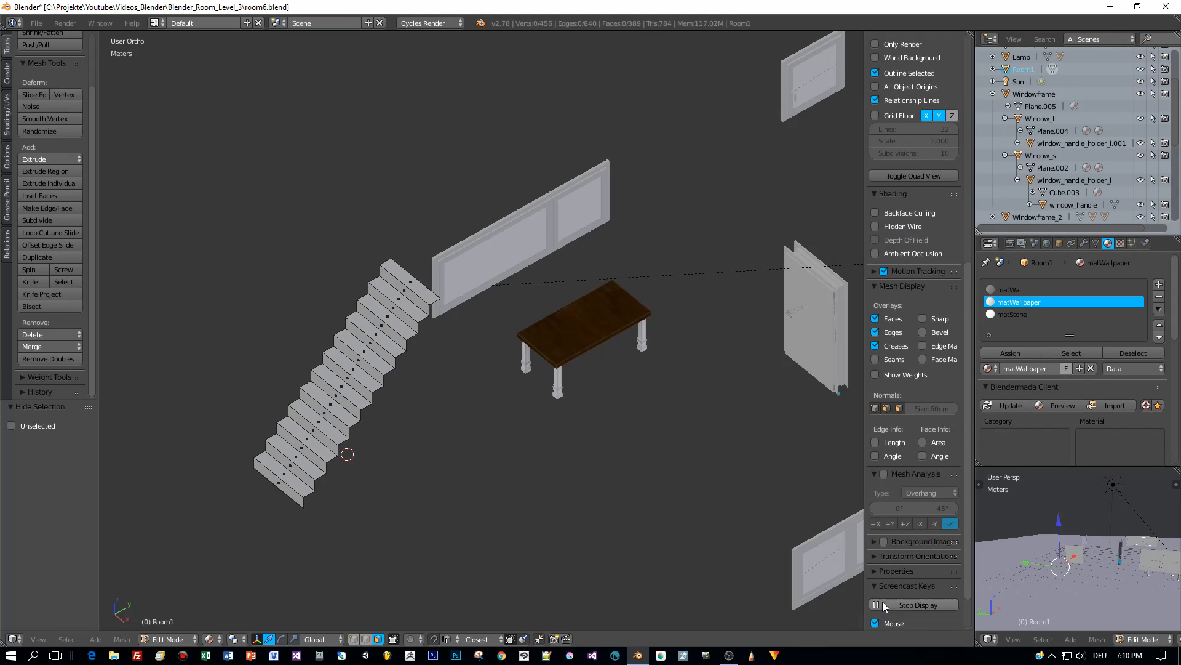
{"action": "key", "text": "alt+h"}
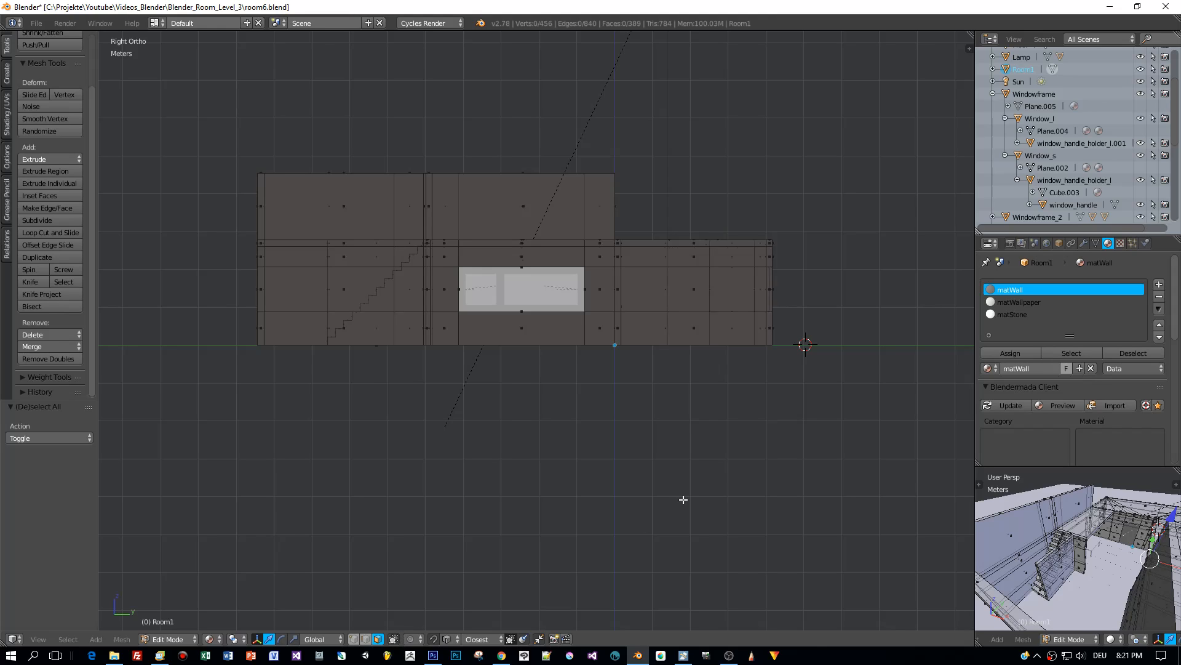
{"action": "mouse_move", "coordinate": [635, 187]}
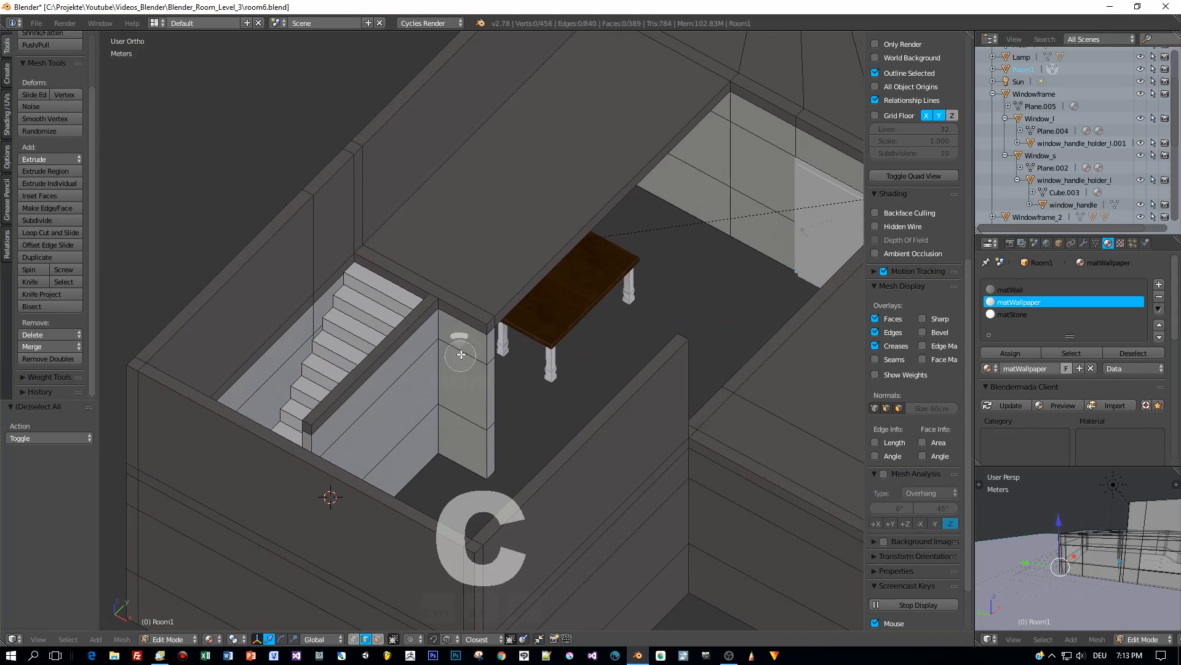
Circle-select the wall beside the stairs, deselect all, then paint over its top
{"action": "left_click", "coordinate": [463, 363]}
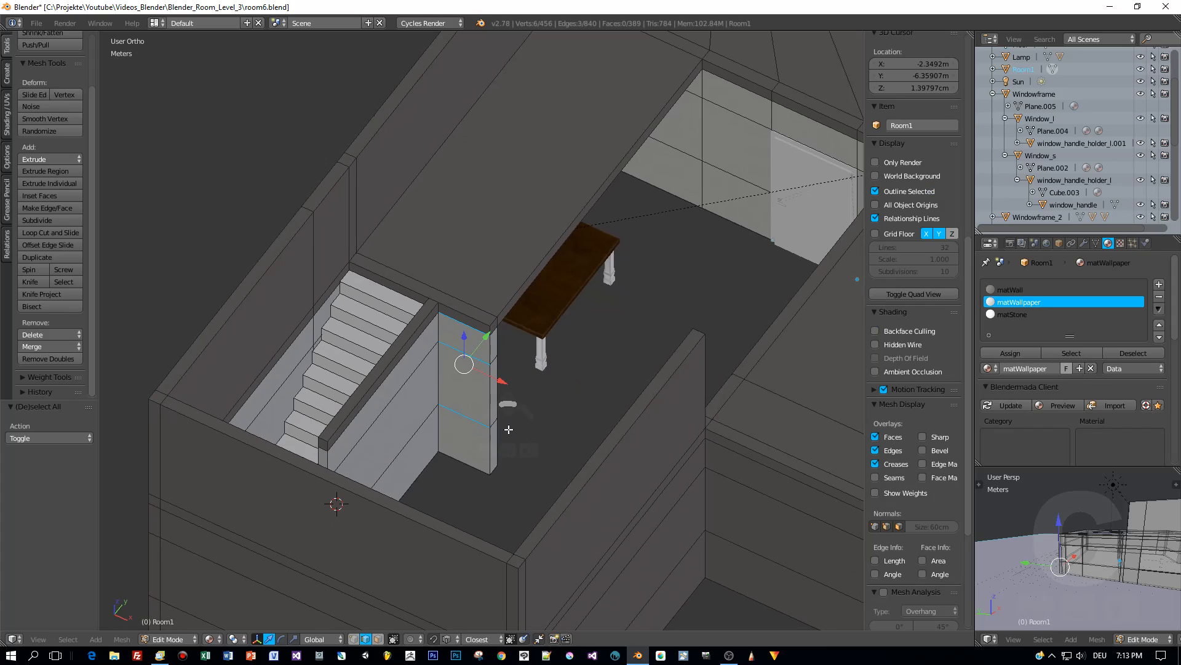
{"action": "key", "text": "a"}
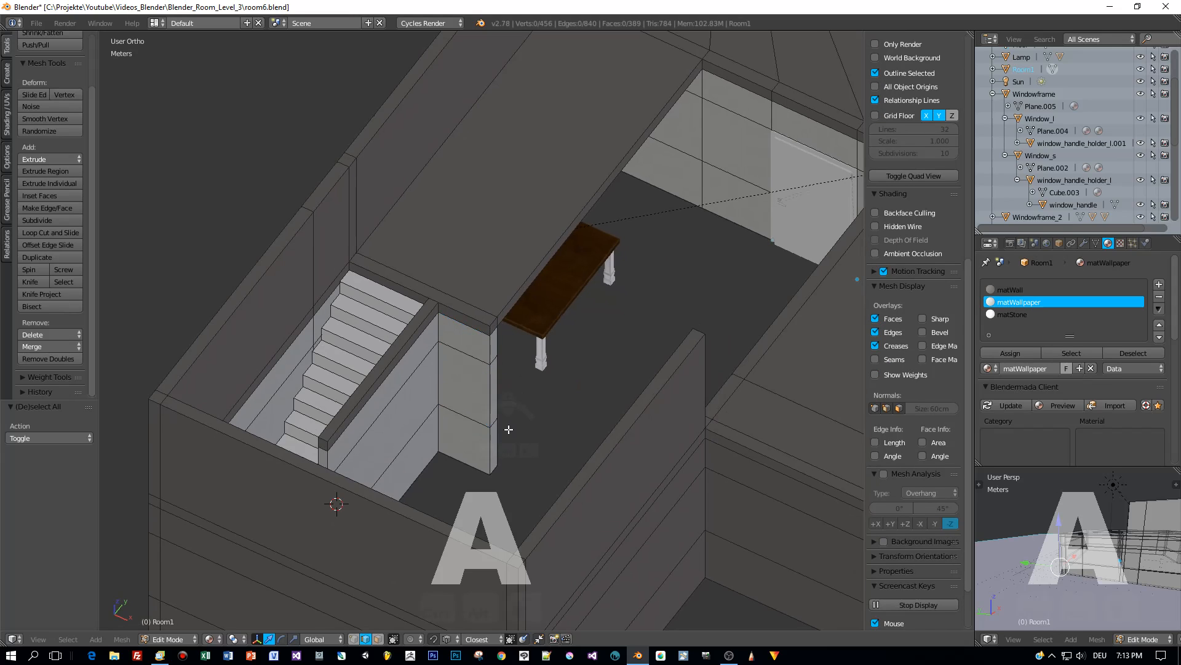
{"action": "left_click", "coordinate": [380, 639]}
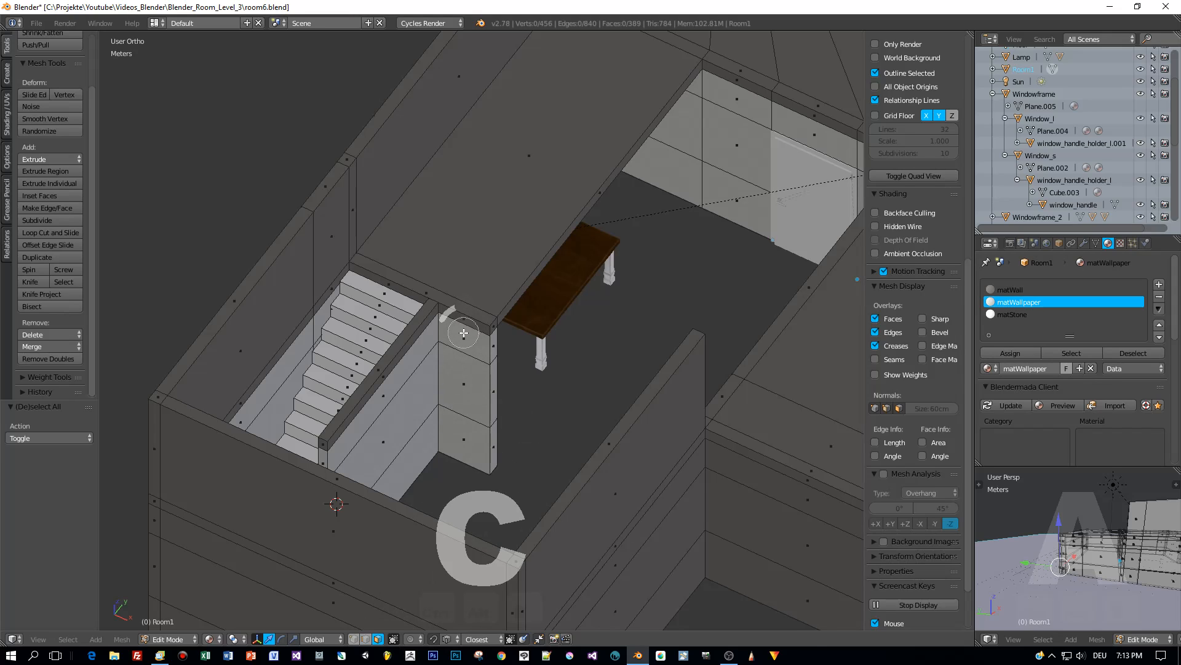
{"action": "left_click", "coordinate": [464, 373]}
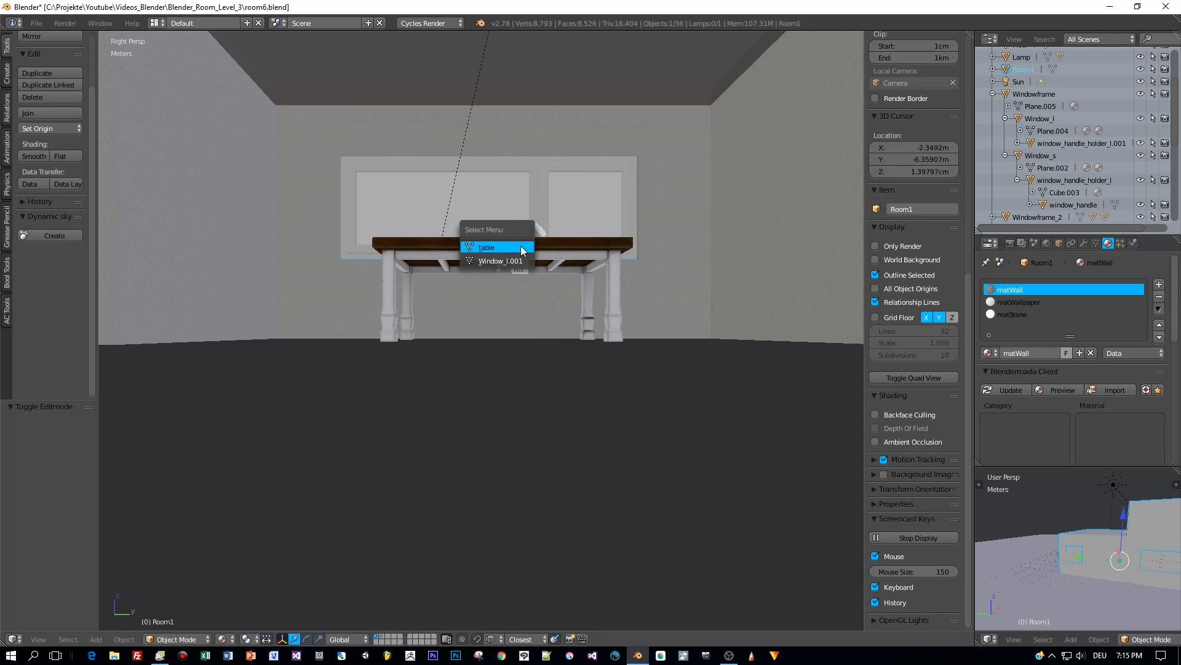
{"action": "mouse_move", "coordinate": [486, 247]}
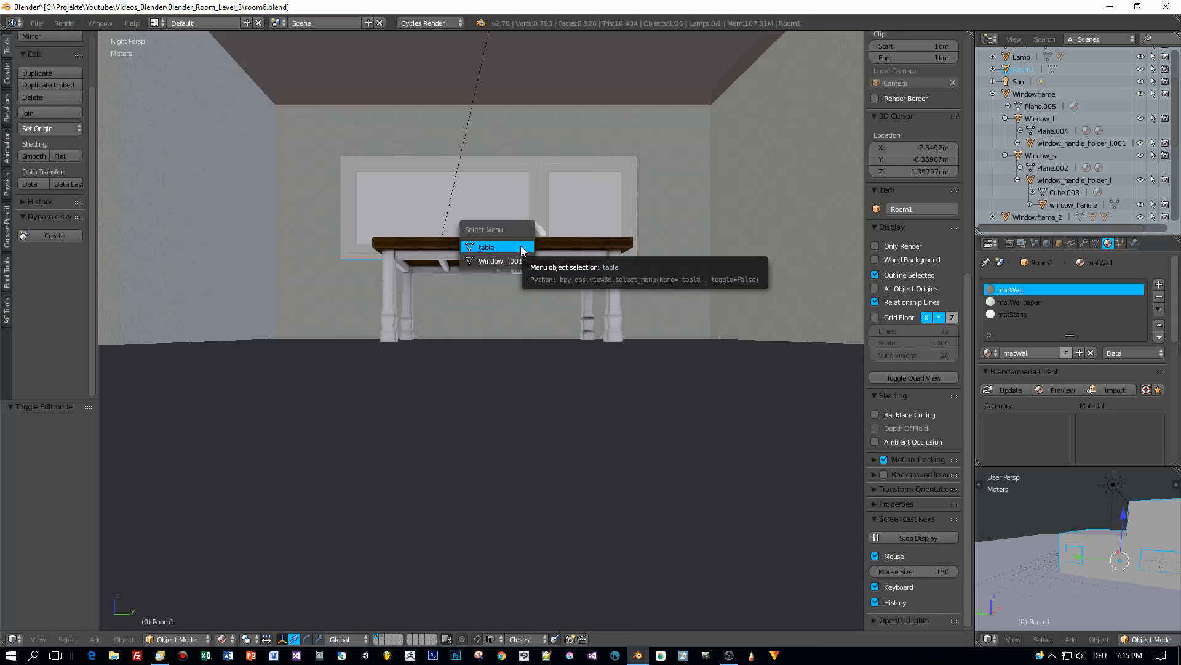
{"action": "mouse_move", "coordinate": [499, 261]}
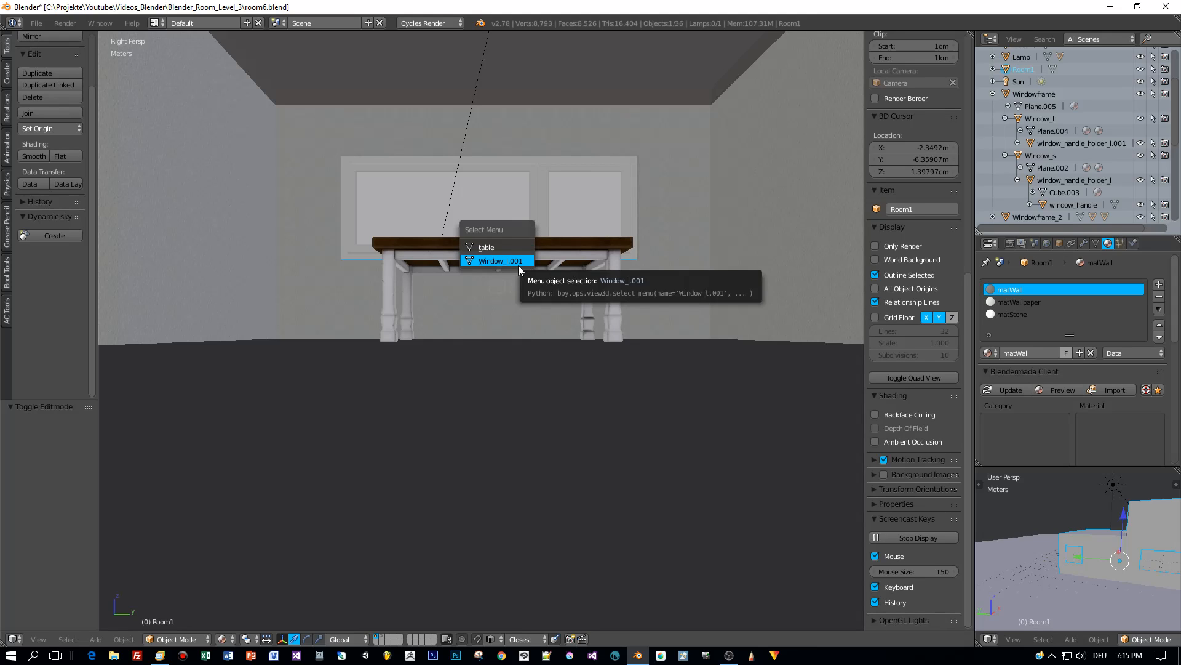
{"action": "mouse_move", "coordinate": [507, 263]}
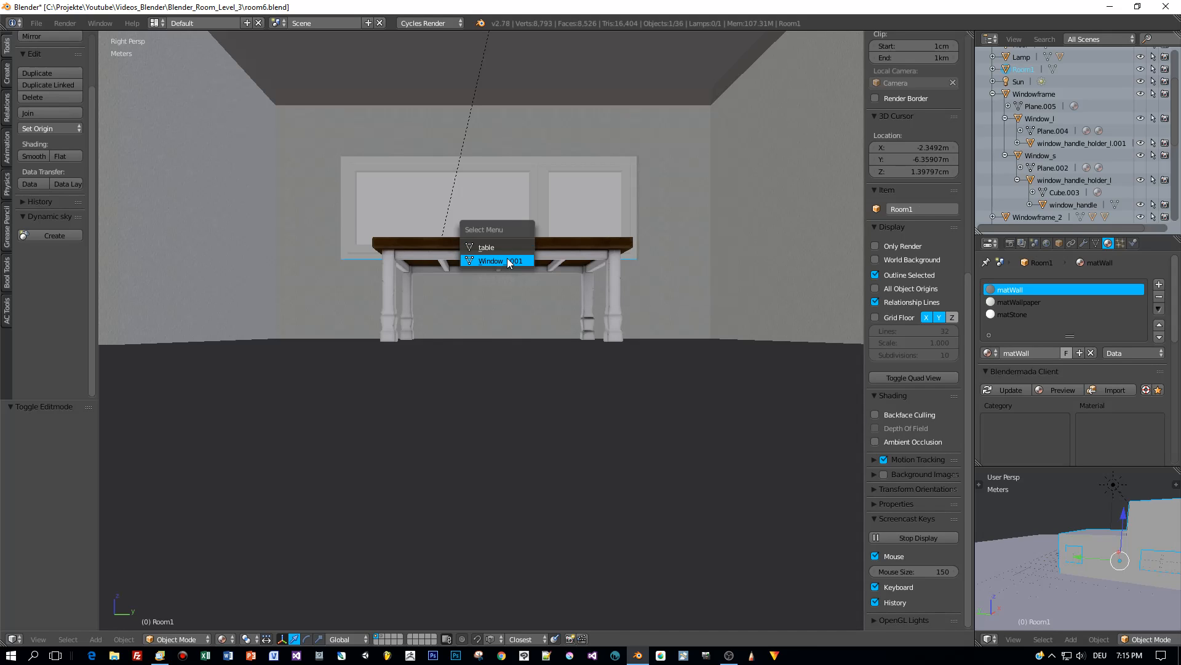
Pick Window_l.001 behind the table from the Select Menu, then choose Room1
{"action": "left_click", "coordinate": [497, 260]}
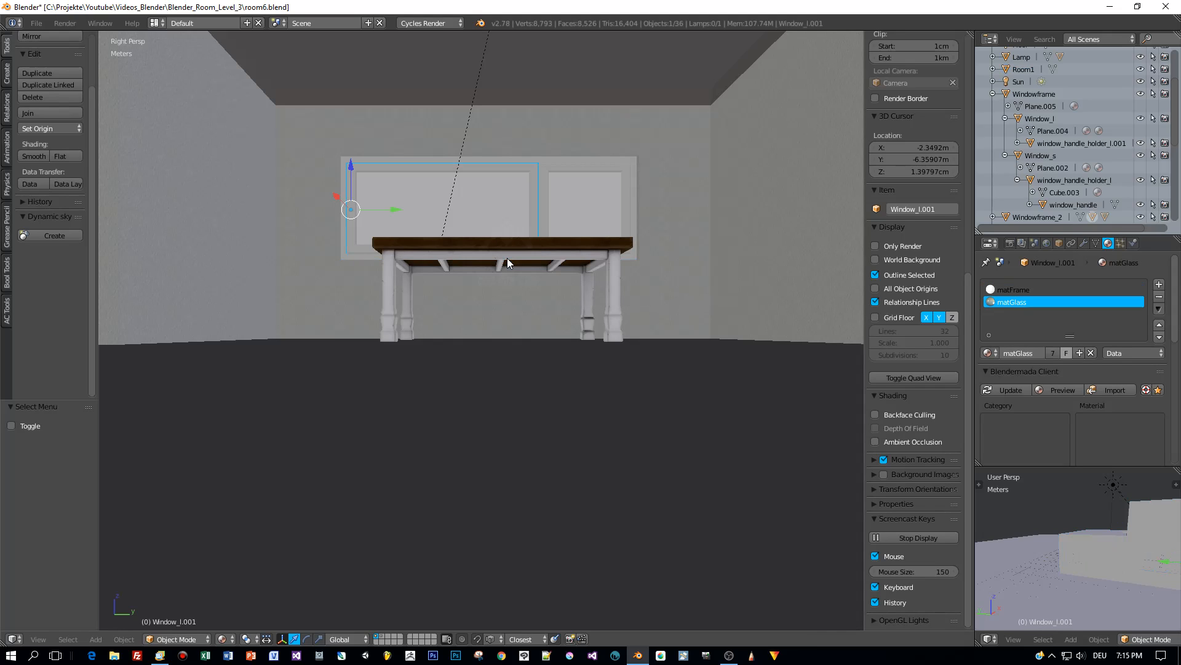
{"action": "mouse_move", "coordinate": [609, 245]}
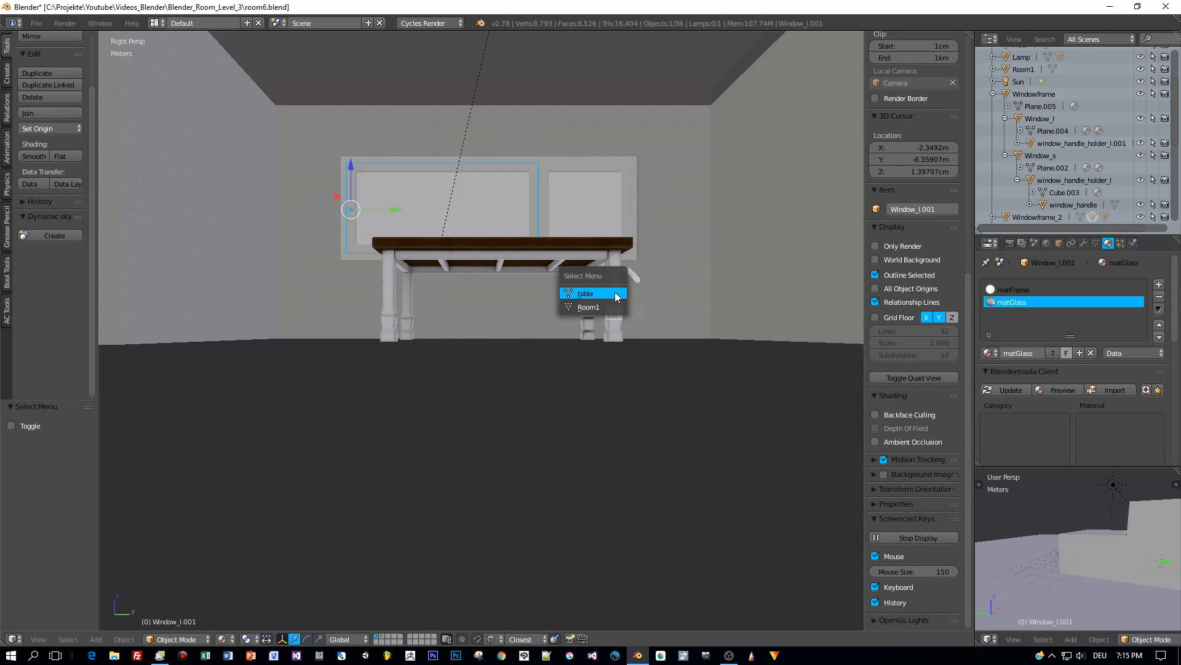
{"action": "mouse_move", "coordinate": [591, 293]}
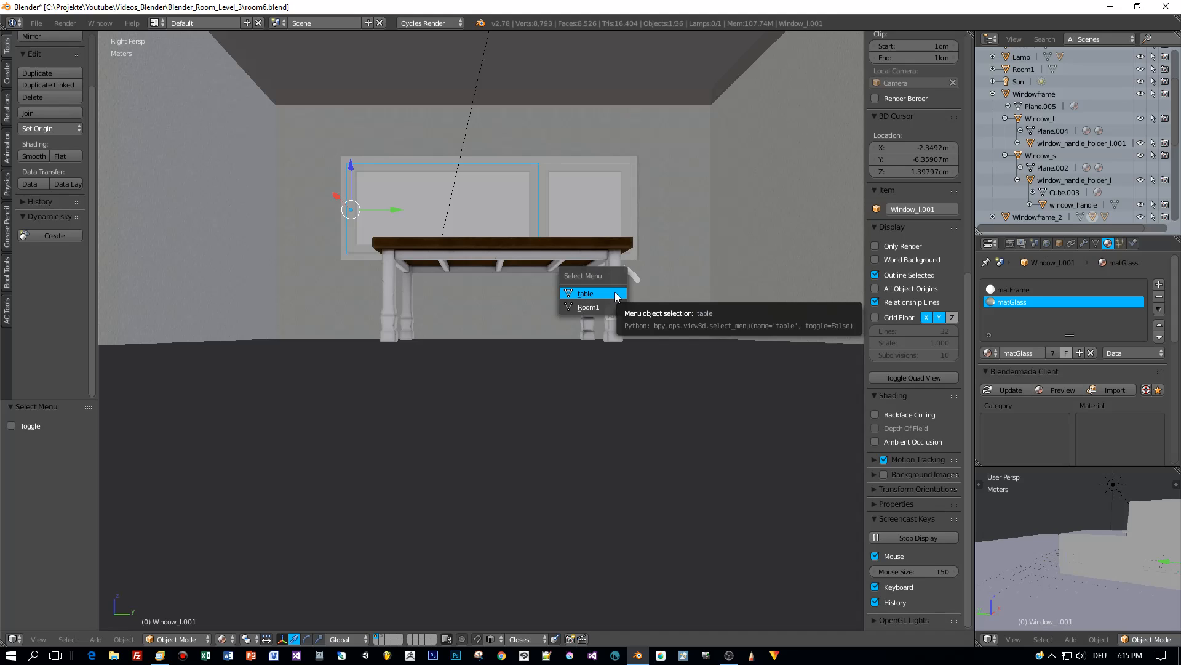
{"action": "mouse_move", "coordinate": [587, 307]}
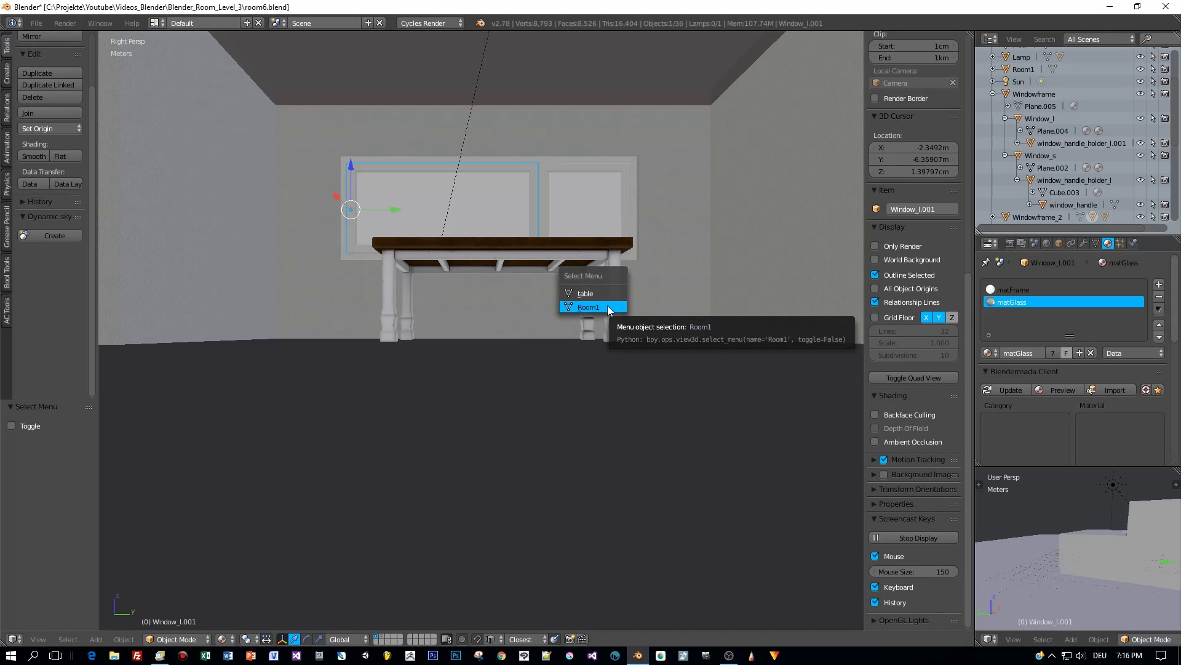
{"action": "left_click", "coordinate": [588, 306]}
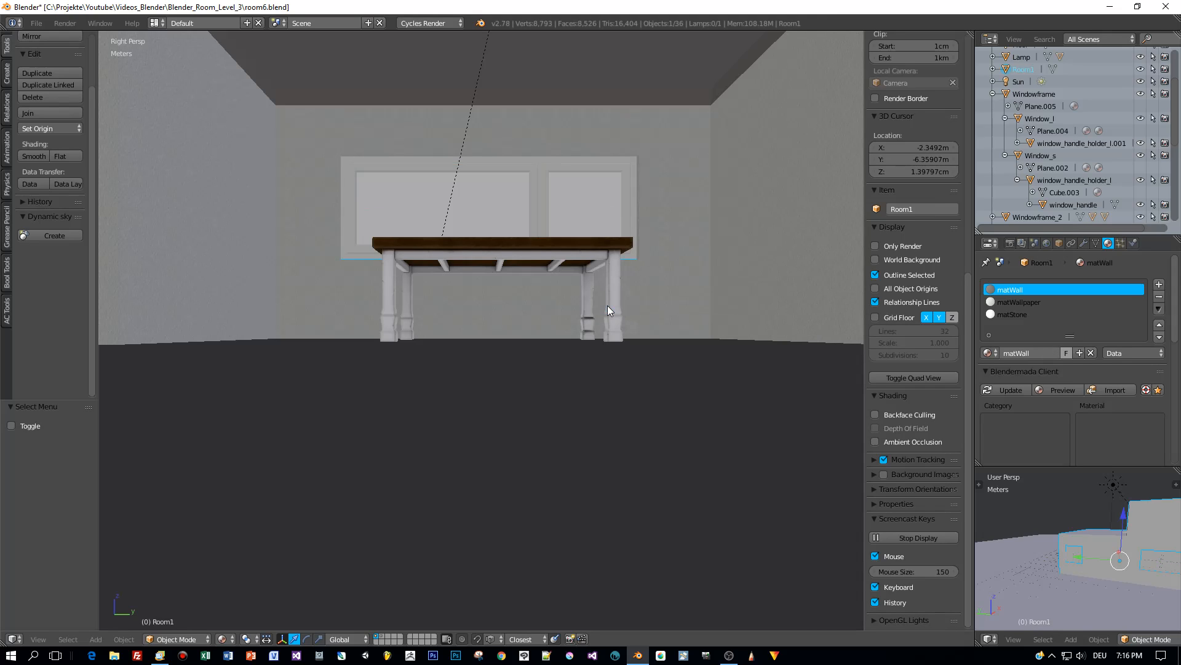
Choose the table from the overlapping-objects Select Menu and orbit the room view
{"action": "right_click", "coordinate": [608, 310]}
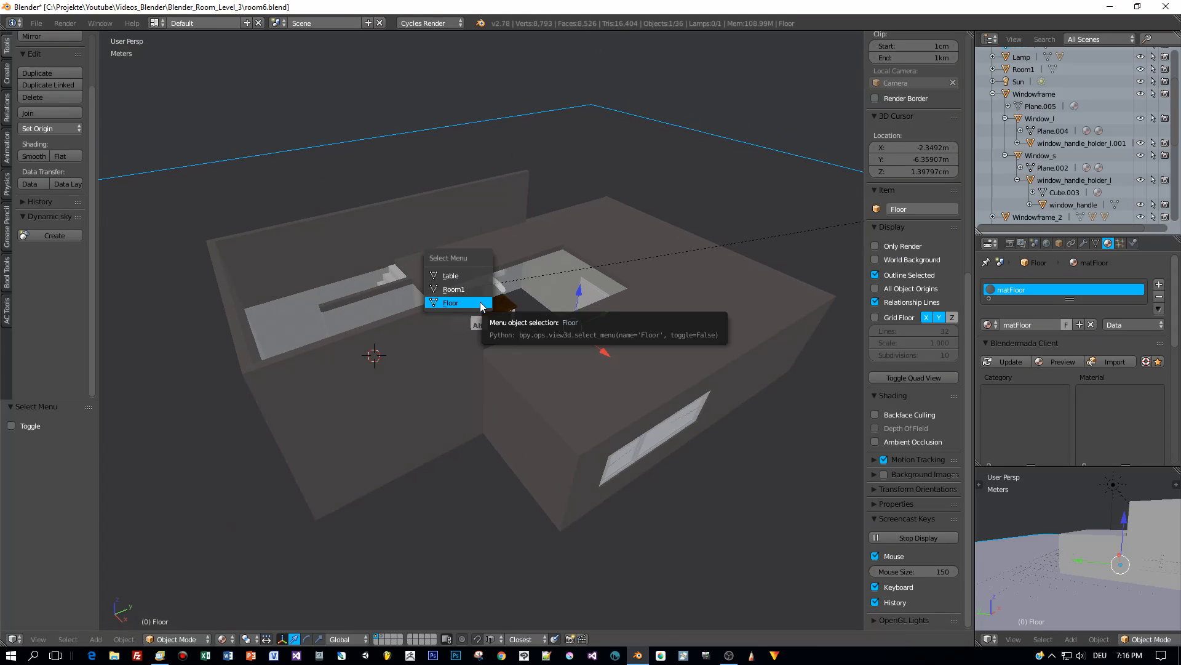
{"action": "mouse_move", "coordinate": [453, 288]}
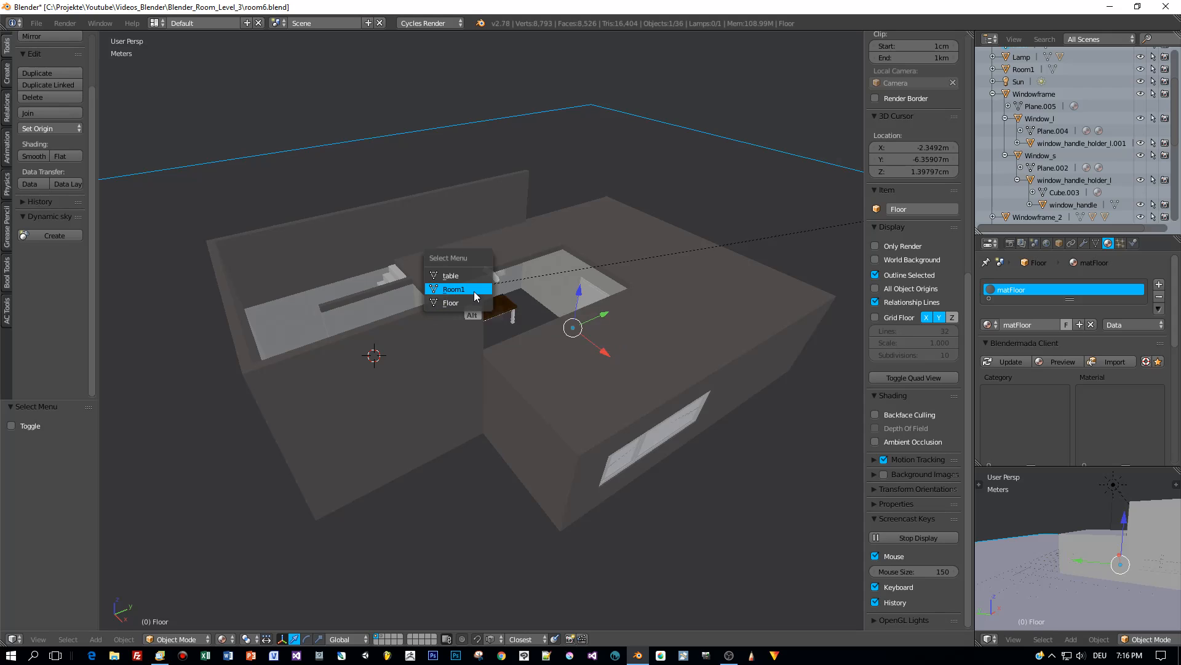
{"action": "mouse_move", "coordinate": [451, 275]}
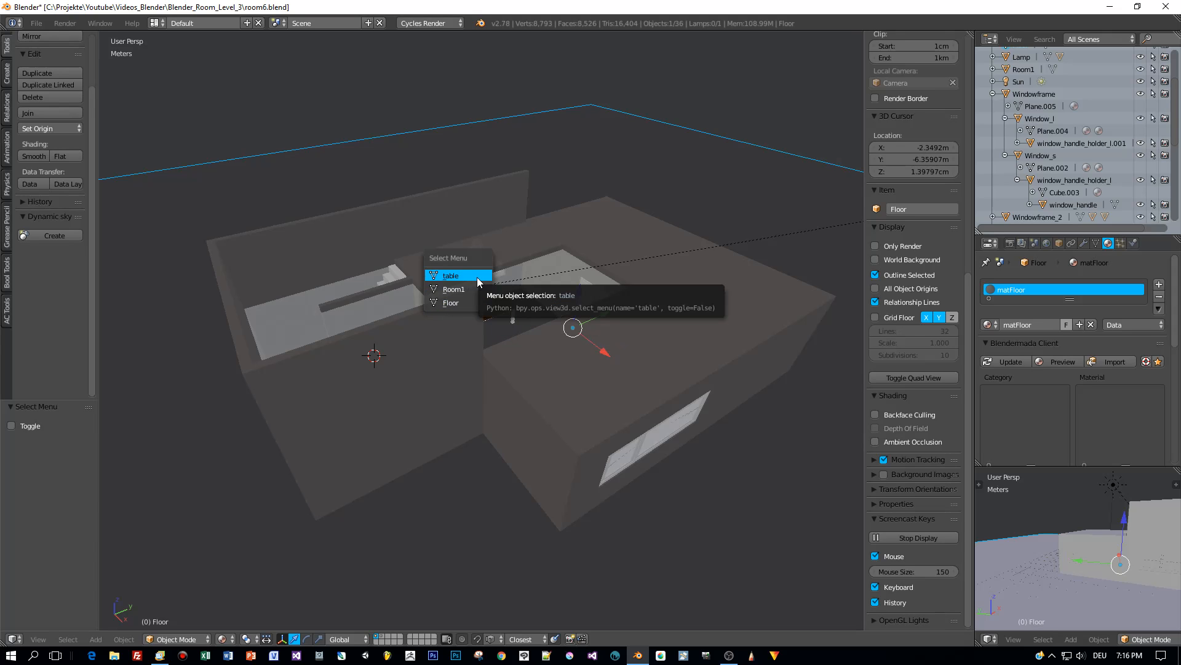
{"action": "left_click", "coordinate": [451, 275]}
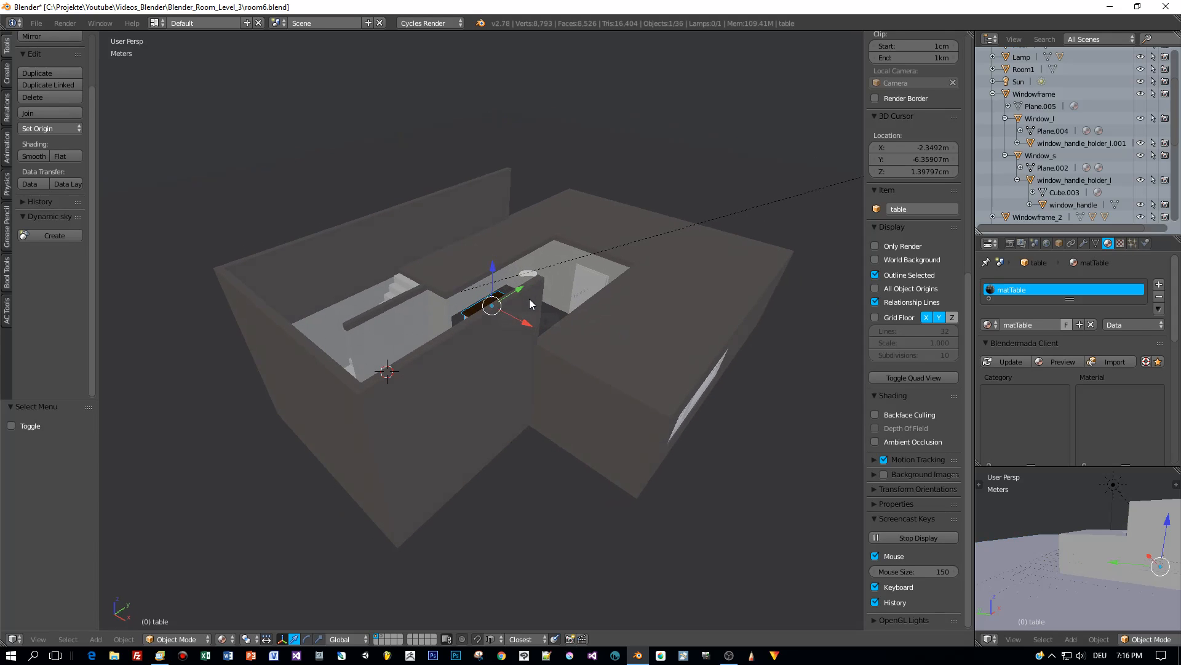
{"action": "left_click_drag", "start_coordinate": [490, 301], "coordinate": [512, 294]}
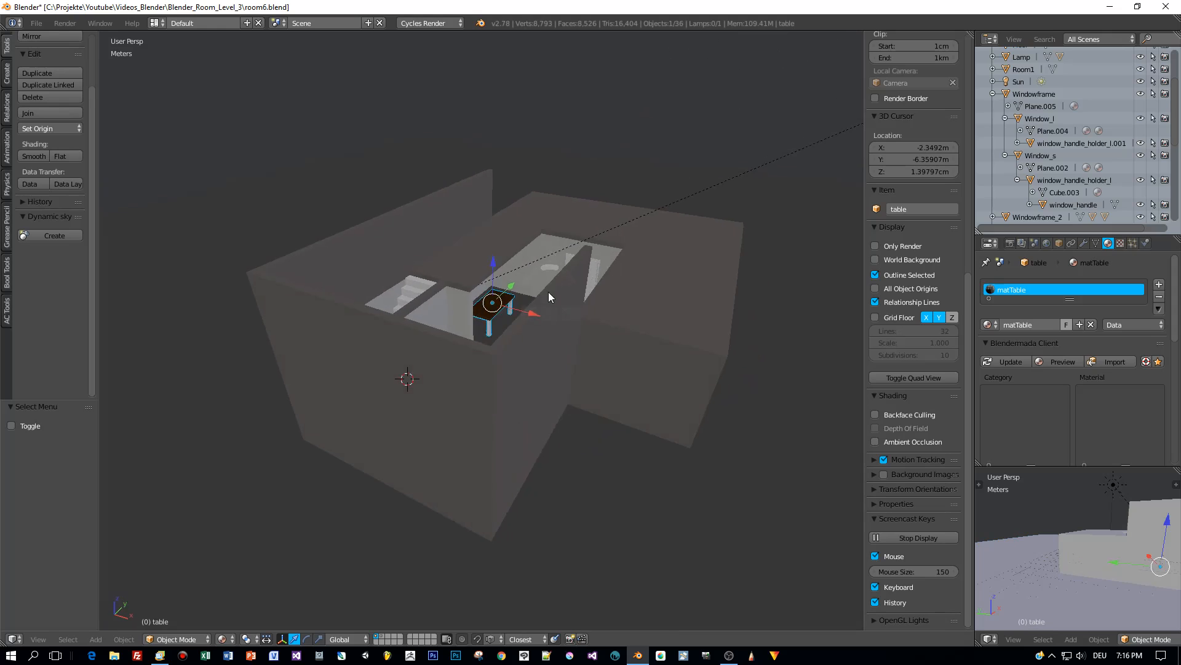